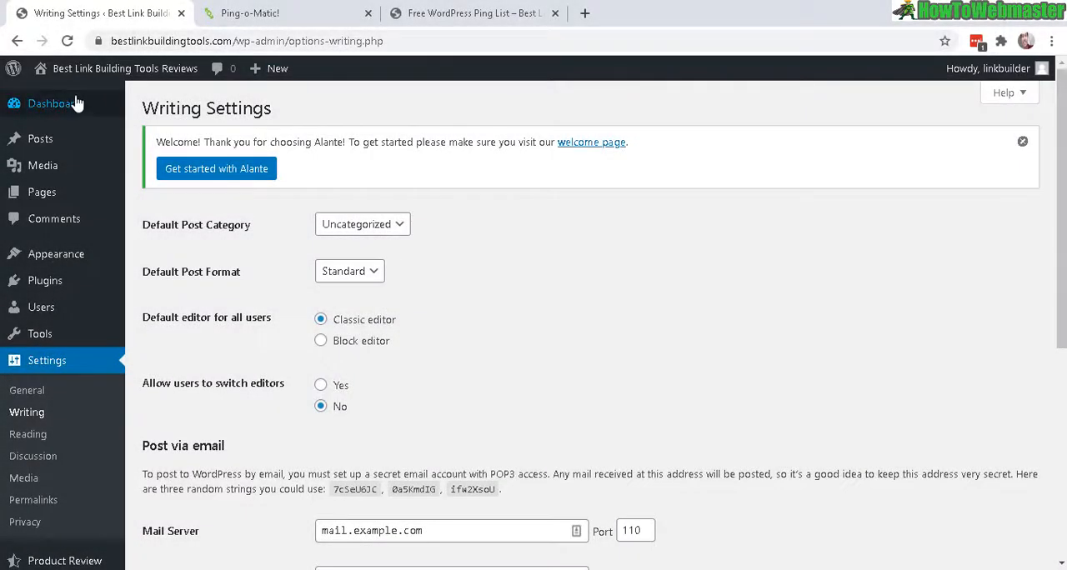
pyautogui.moveTo(46, 360)
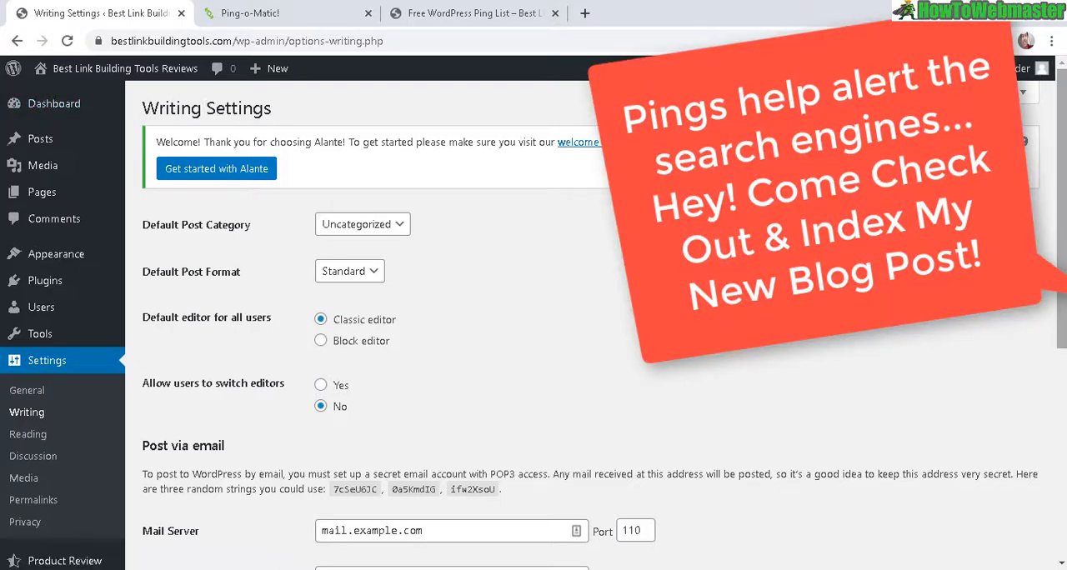
# Select the default rpc.pingomatic.com address in the Update Services box.
pyautogui.scroll(-3)
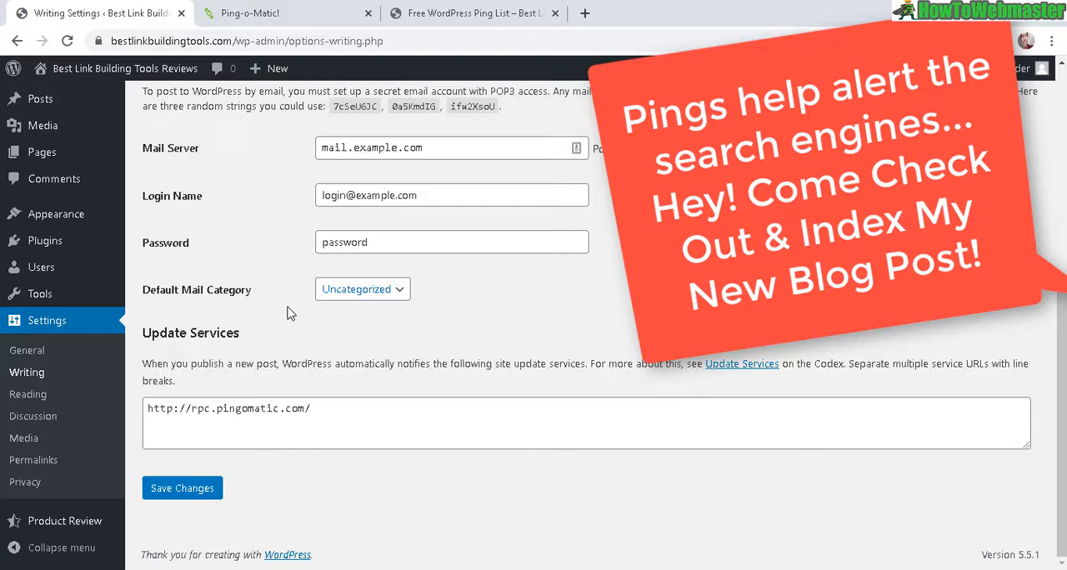
pyautogui.doubleClick(191, 333)
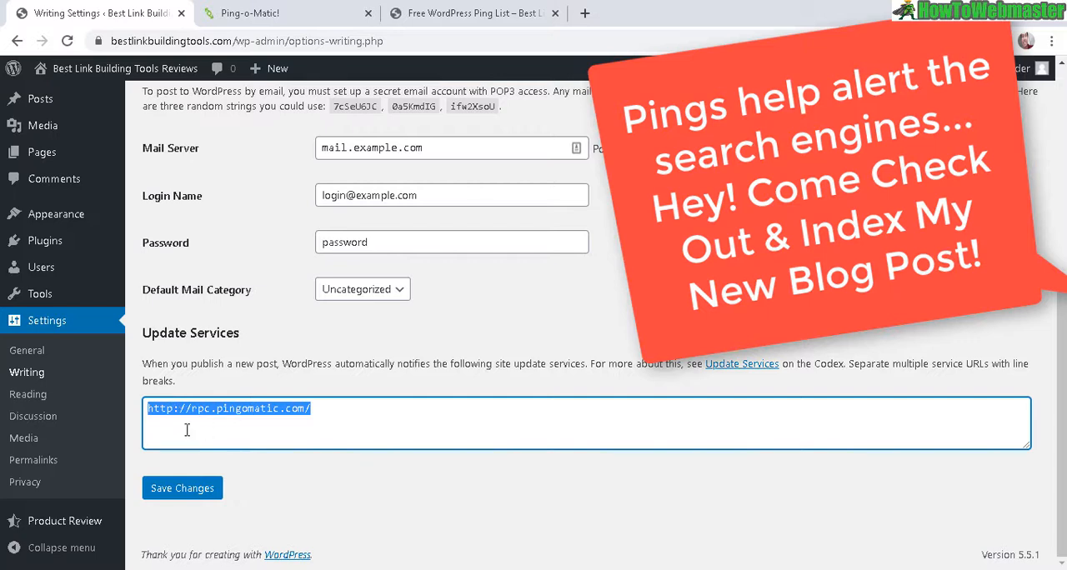
pyautogui.moveTo(328, 380)
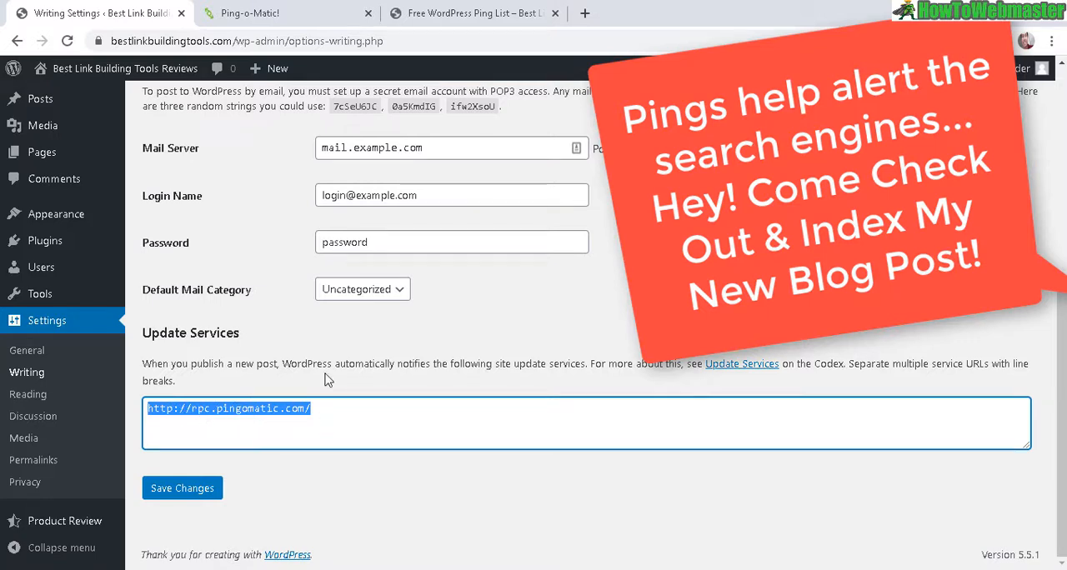
# On Ping-O-Matic, tick all common services with 'Check all'.
pyautogui.click(249, 12)
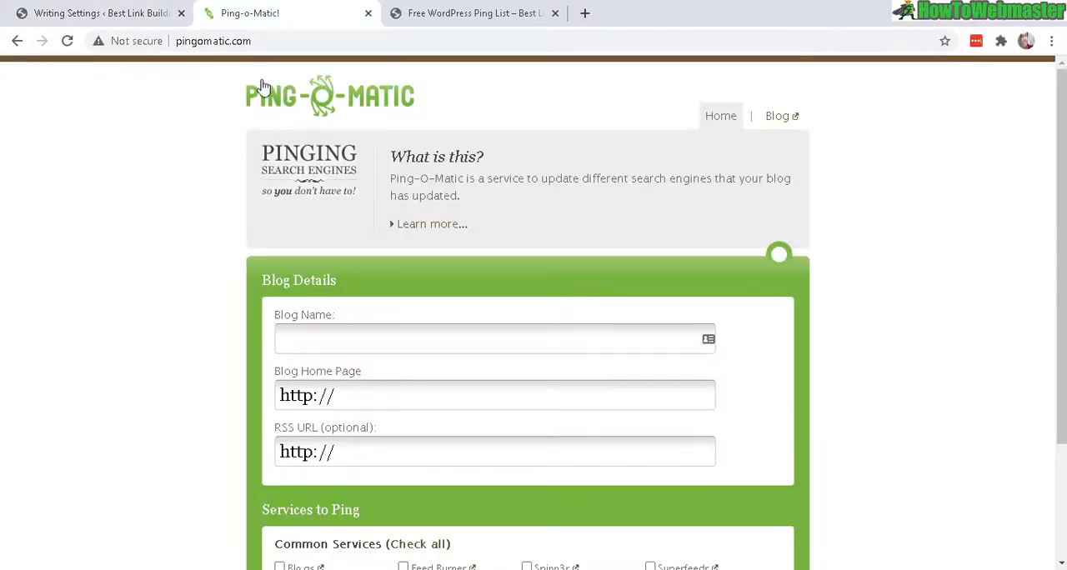
pyautogui.scroll(-3)
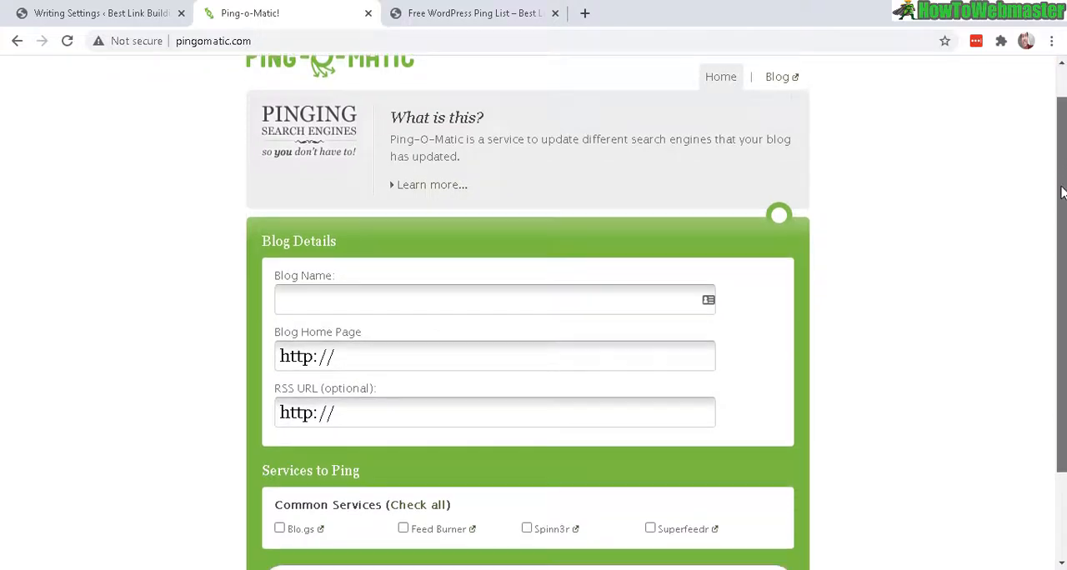
pyautogui.scroll(-3)
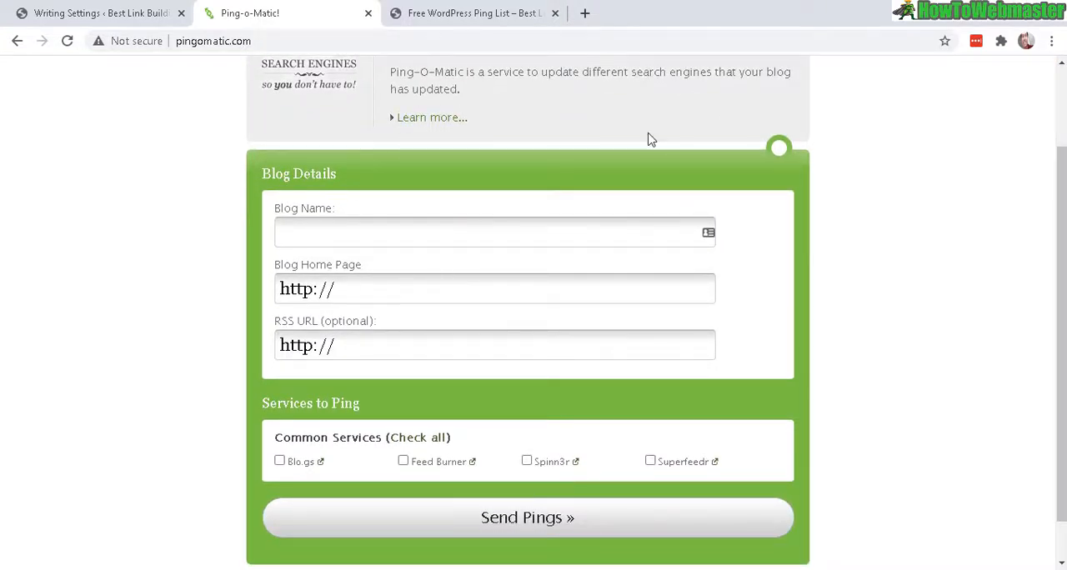
pyautogui.moveTo(725, 265)
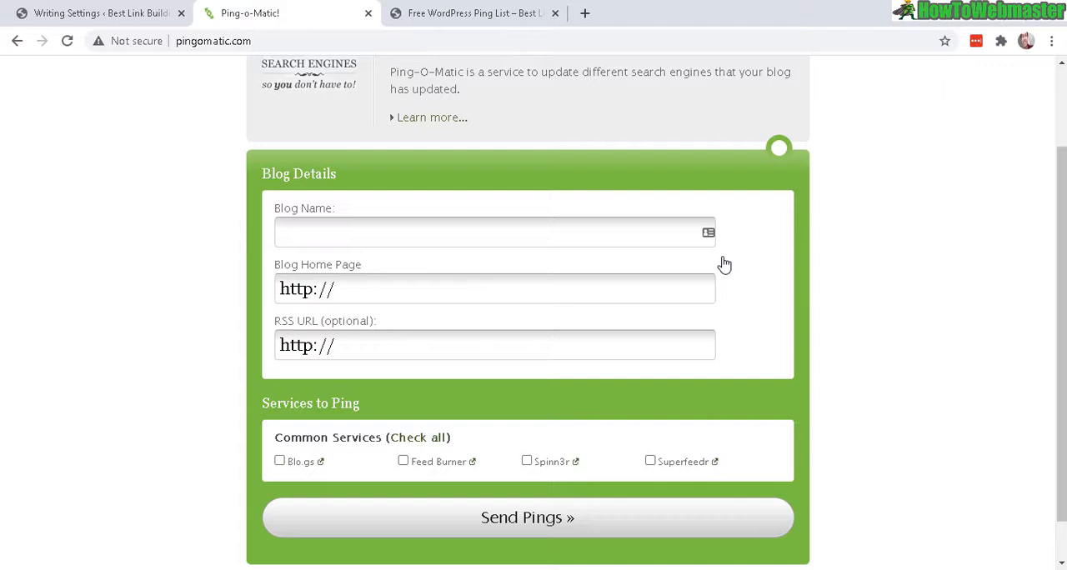
pyautogui.moveTo(236, 311)
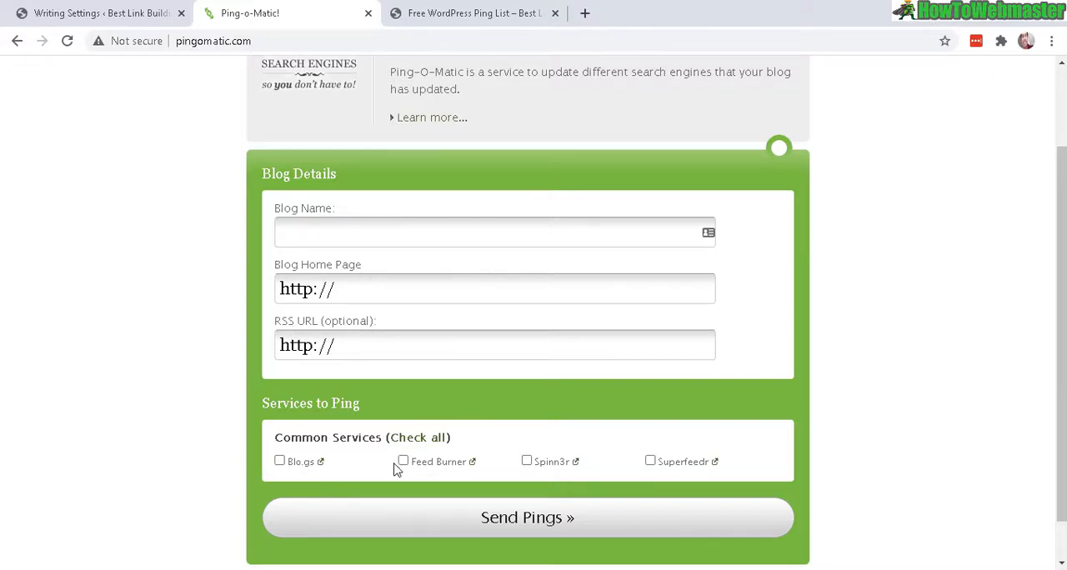
pyautogui.click(418, 437)
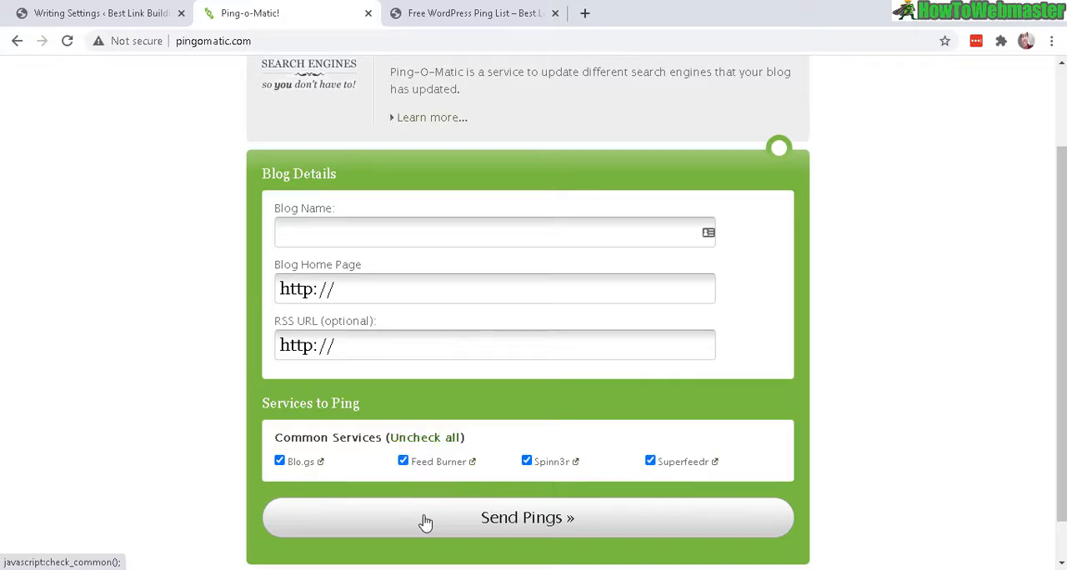
pyautogui.click(472, 14)
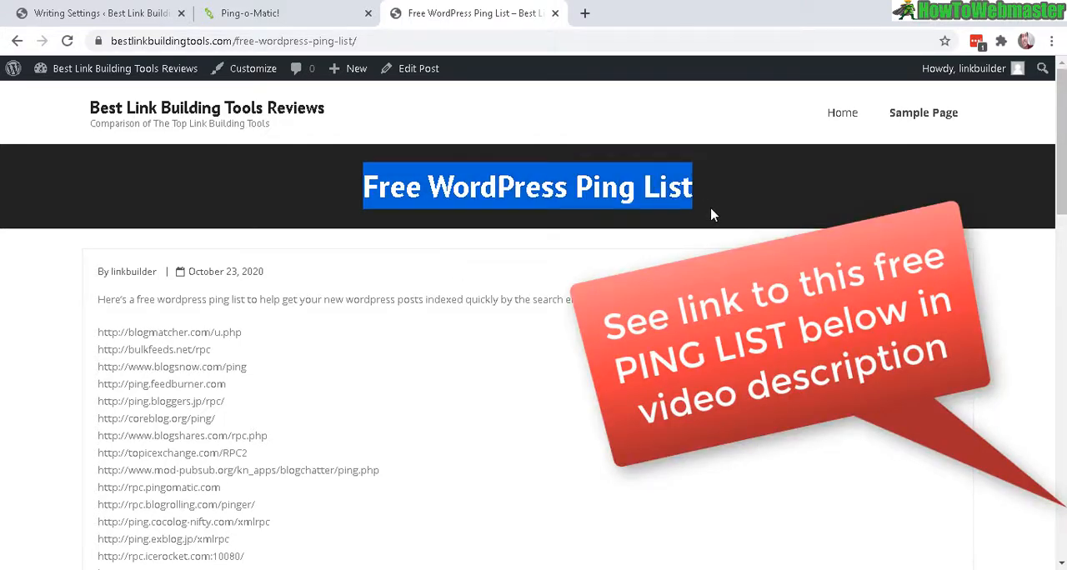
# Copy the ping URL list from the Free WordPress Ping List post via right-click.
pyautogui.scroll(-3)
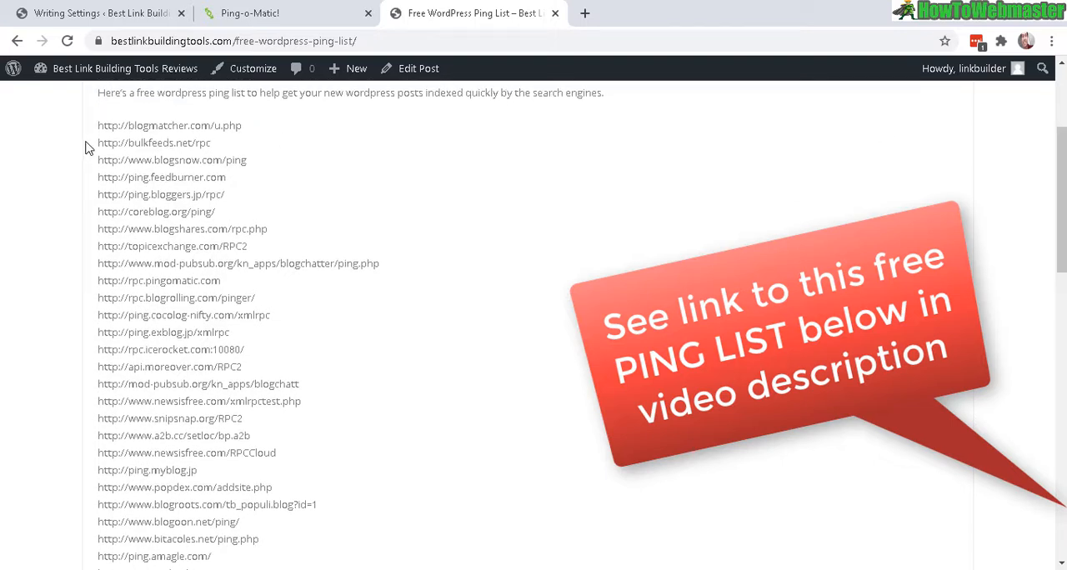
pyautogui.moveTo(98, 127)
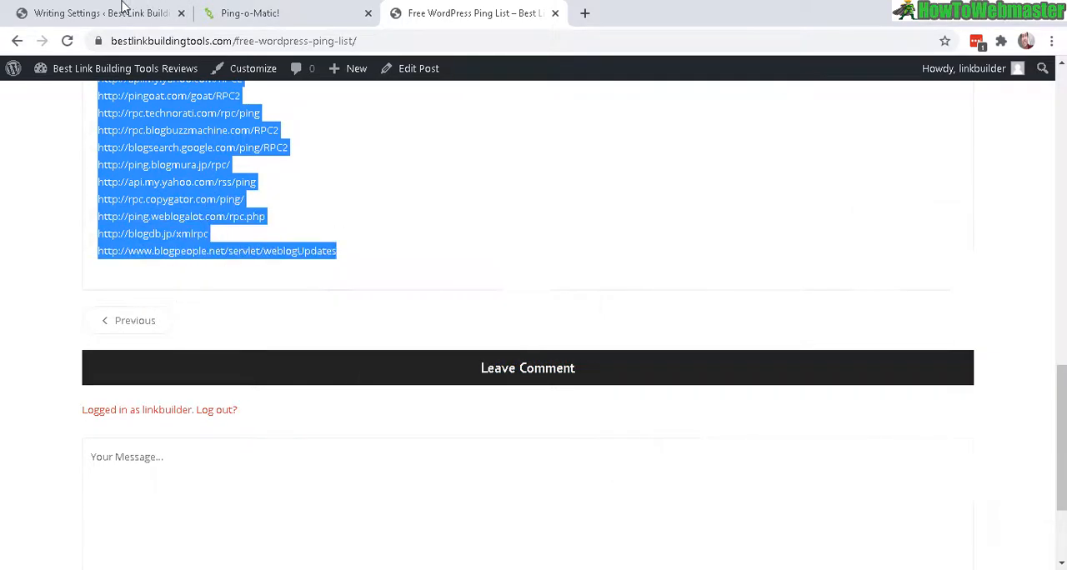
pyautogui.rightClick(228, 408)
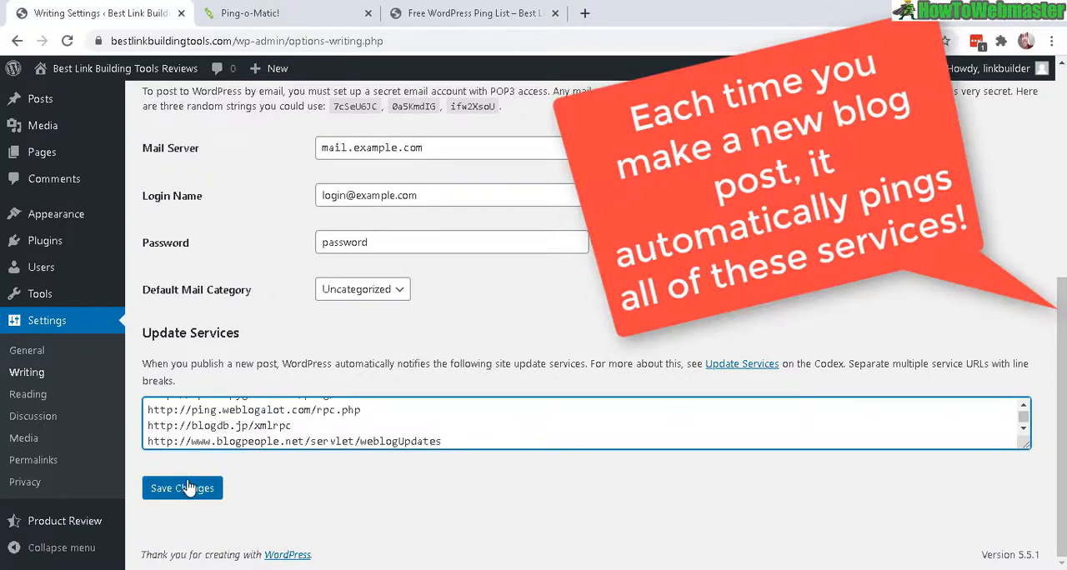
# Save the updated ping services list and return to Writing Settings.
pyautogui.click(182, 488)
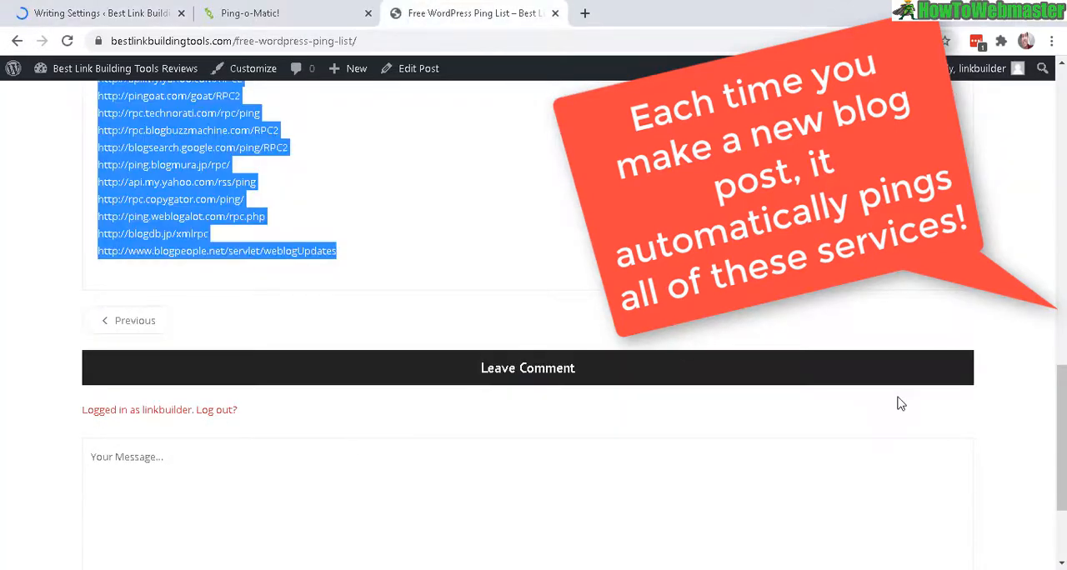
pyautogui.click(96, 14)
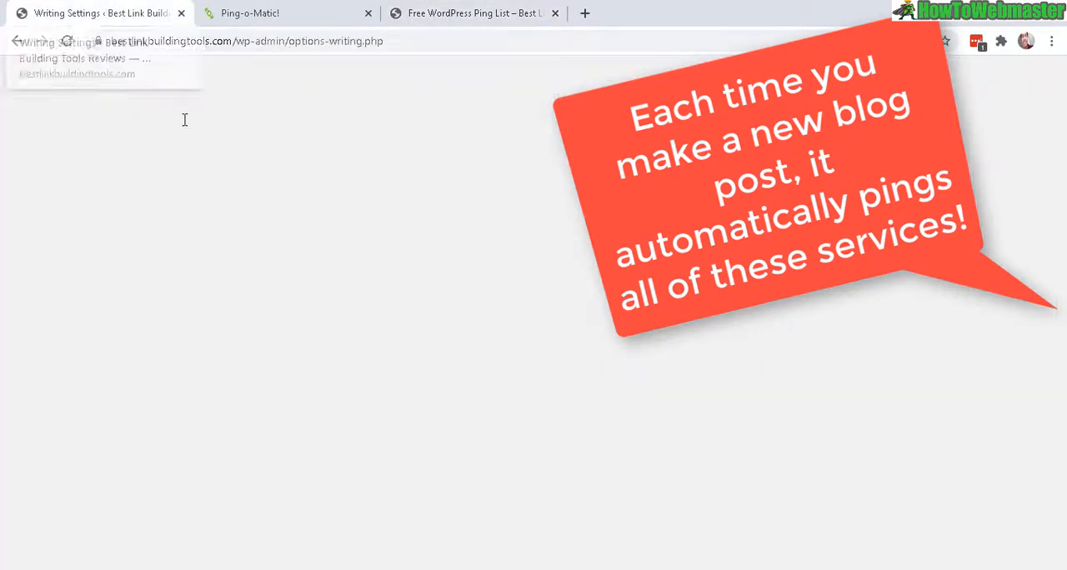